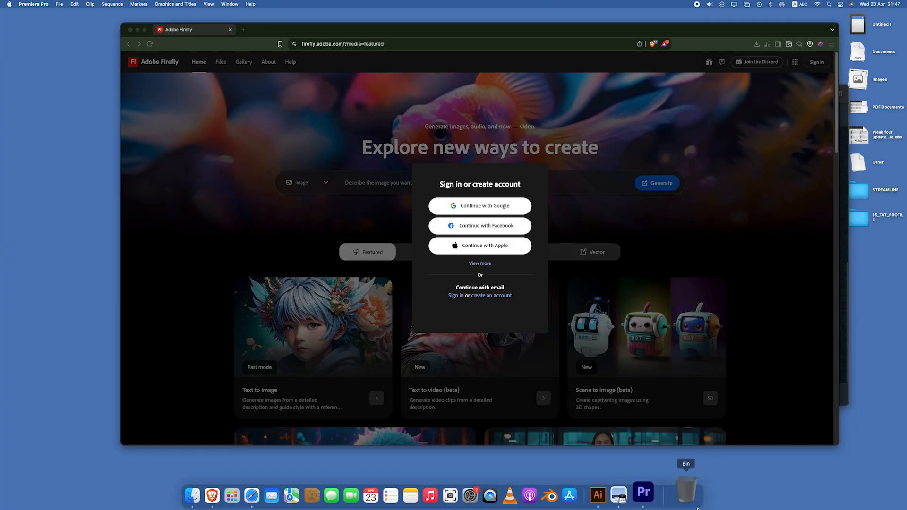
Switch from the Firefly browser tab to the Premiere Pro 'remove background' project.
left_click(643, 494)
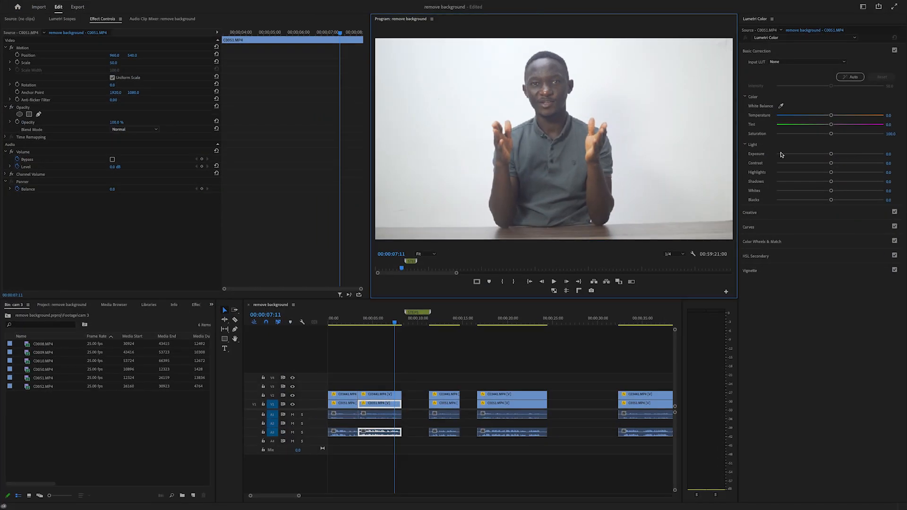
Export the current speaker frame as a PNG still named 'screen capture' into Downloads.
left_click(673, 254)
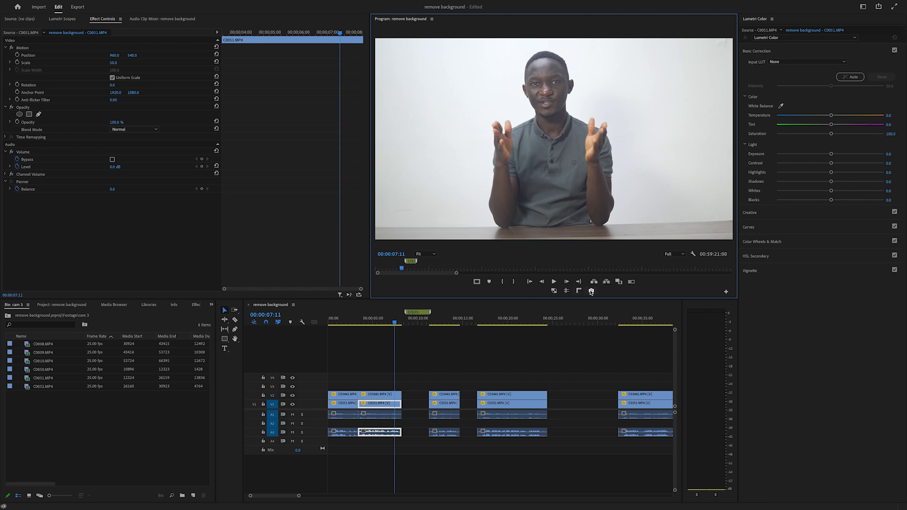
left_click(592, 292)
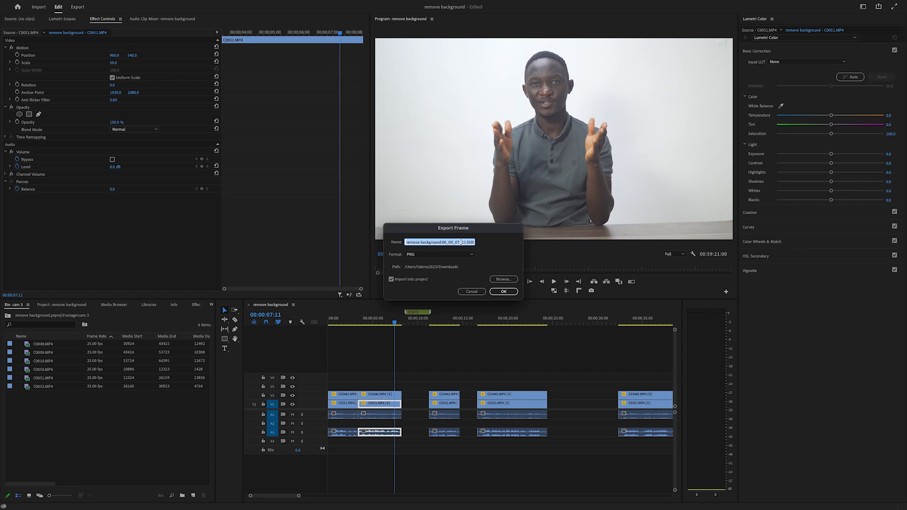
type("screen ca")
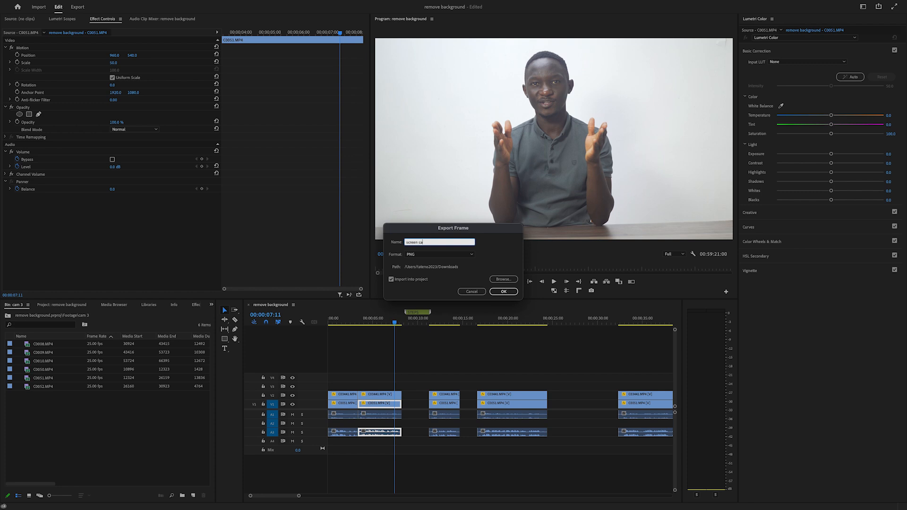
type("pture")
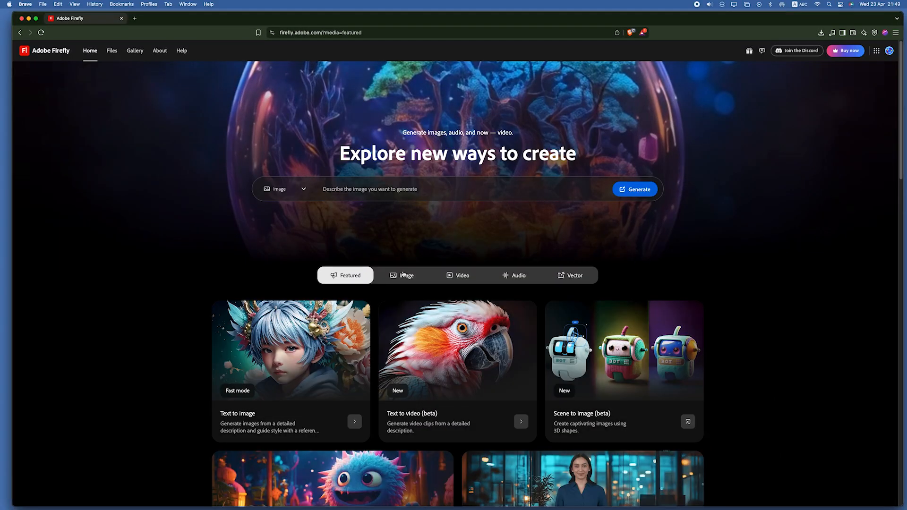
Upload screen capture.png from Downloads into Firefly's Generative fill editor.
left_click(406, 275)
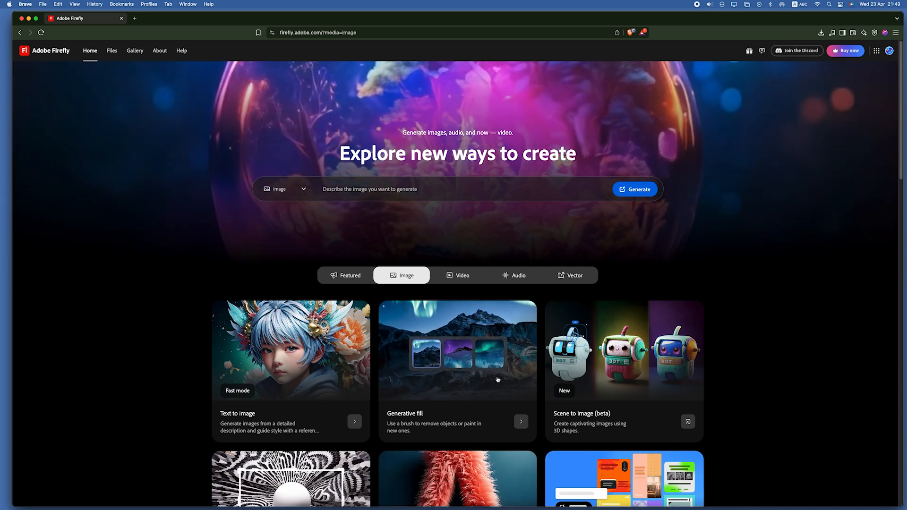
left_click(457, 371)
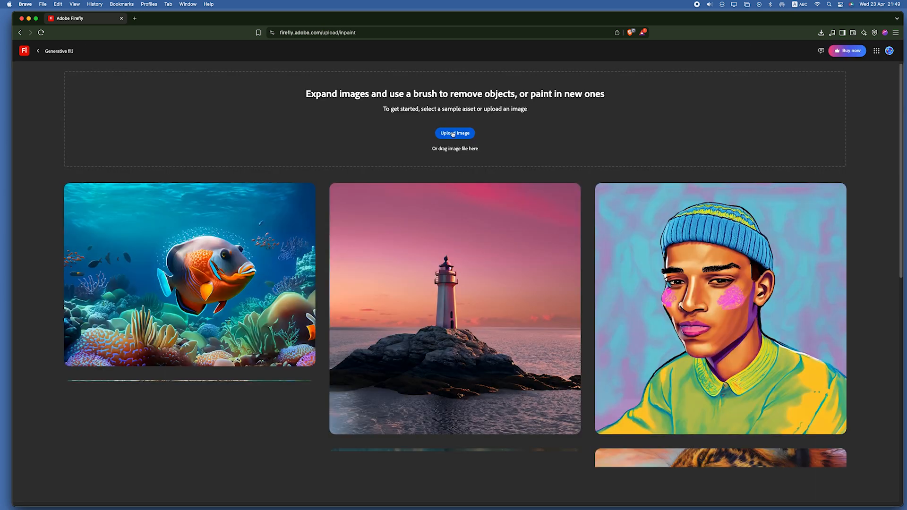
scroll("down", 3)
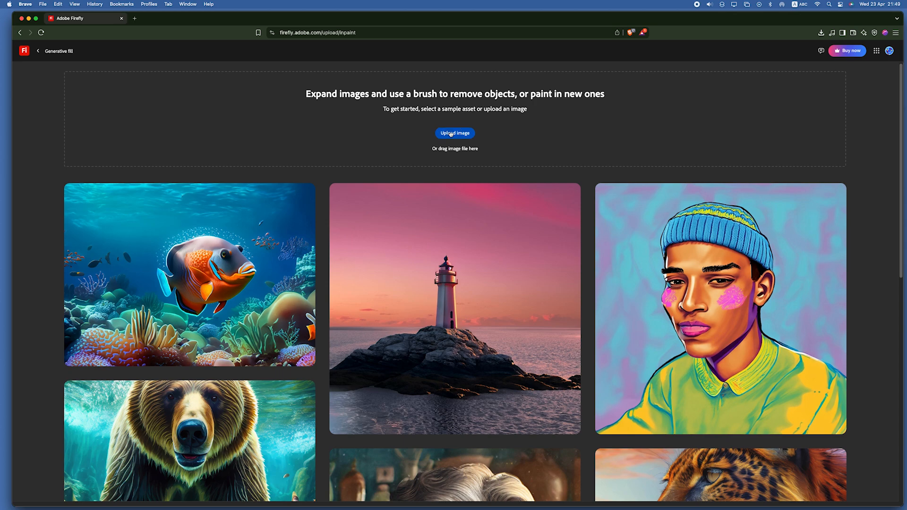
left_click(454, 133)
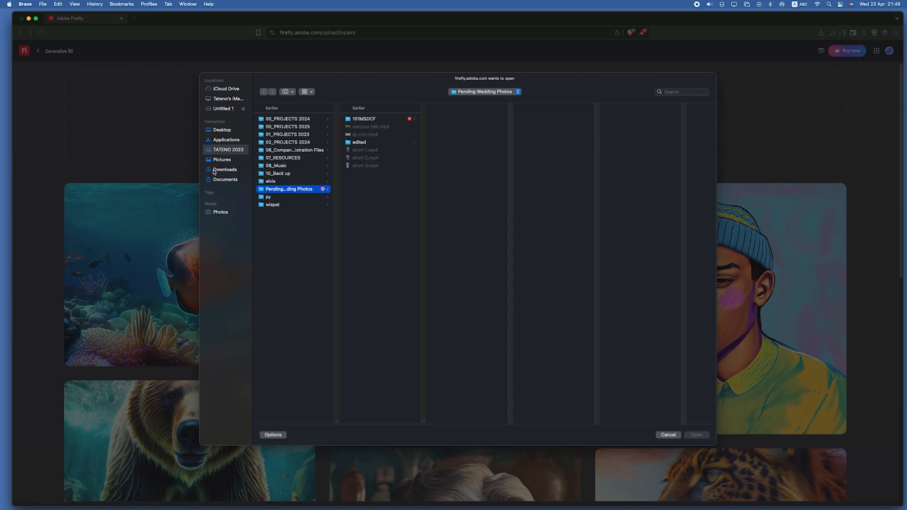
left_click(225, 169)
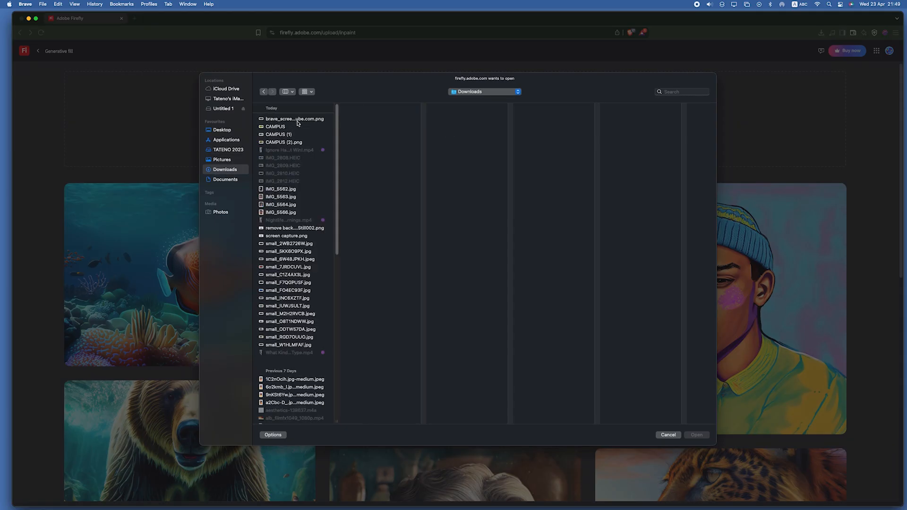
left_click(285, 236)
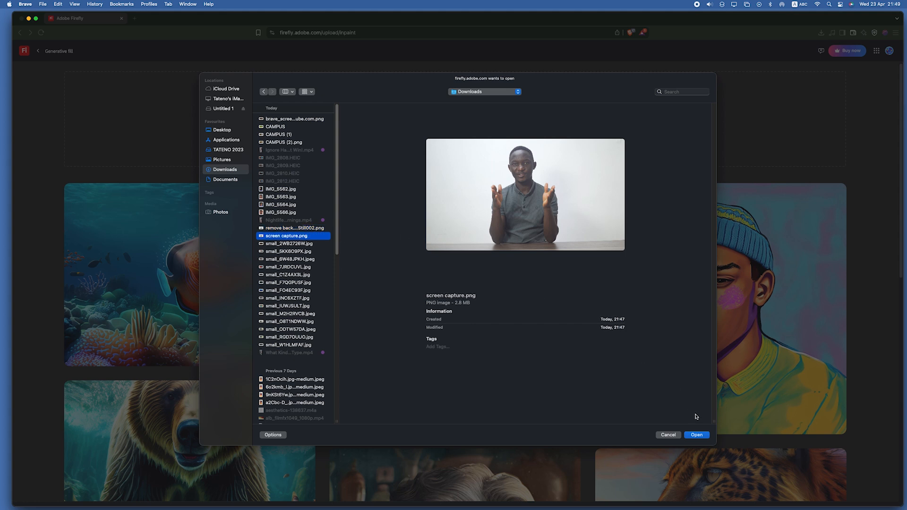
left_click(697, 435)
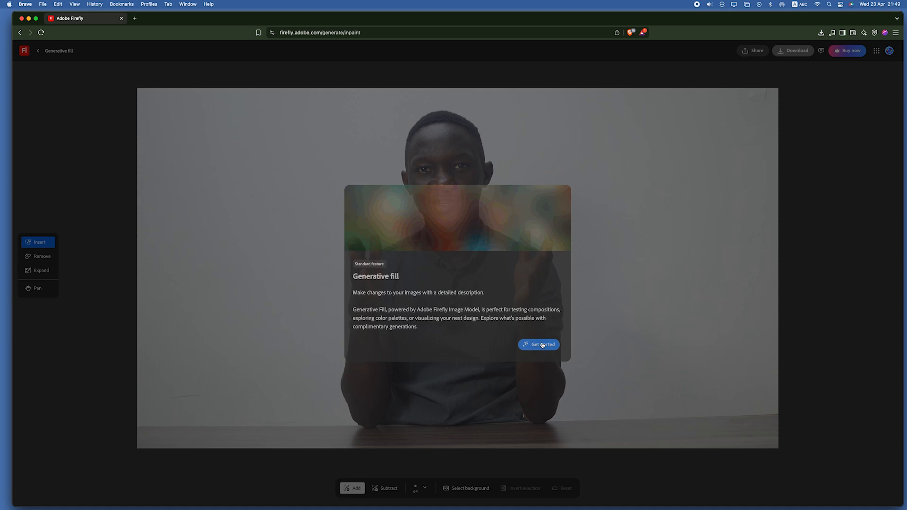
Try Select background, then brush over the left wall with the Add brush at size 100.
left_click(538, 344)
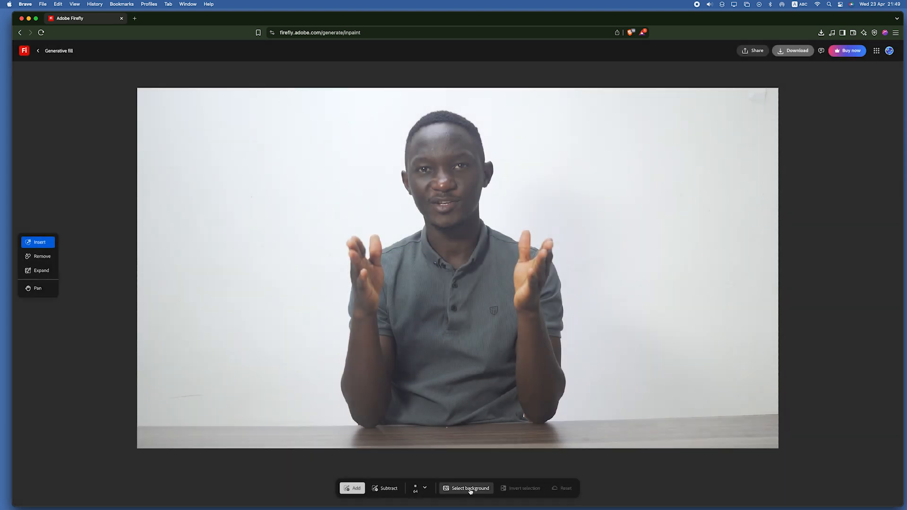
left_click(470, 489)
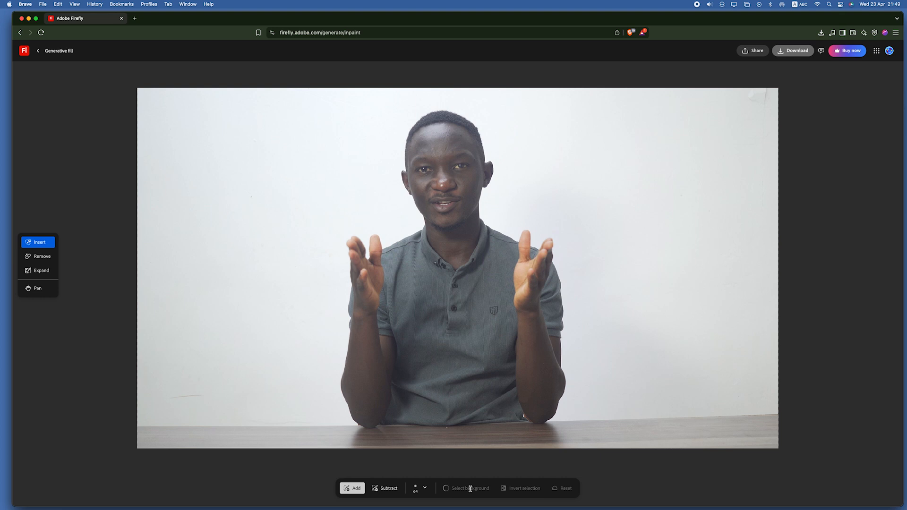
left_click(469, 487)
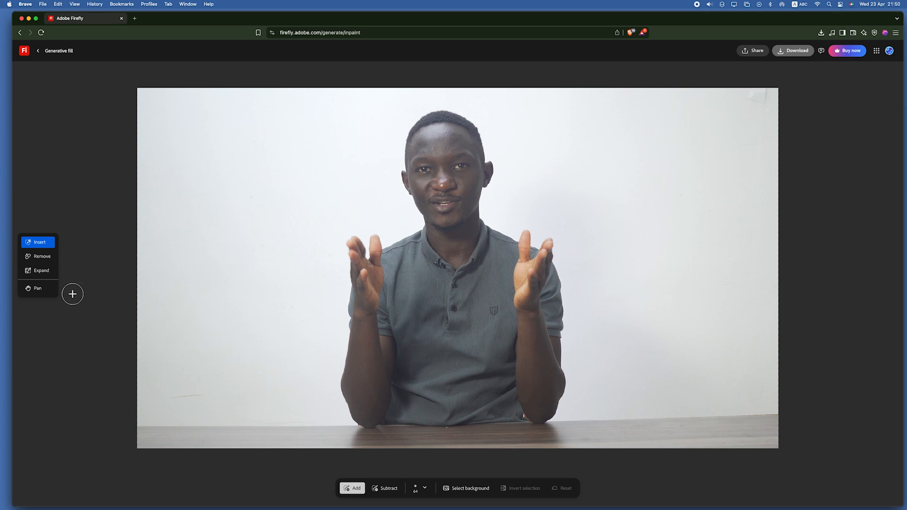
mouse_move(141, 129)
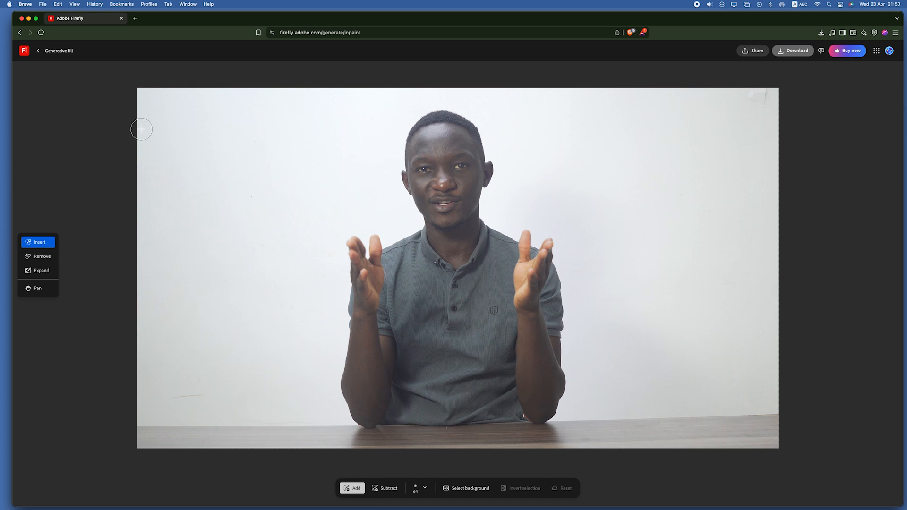
left_click_drag(142, 129, 254, 148)
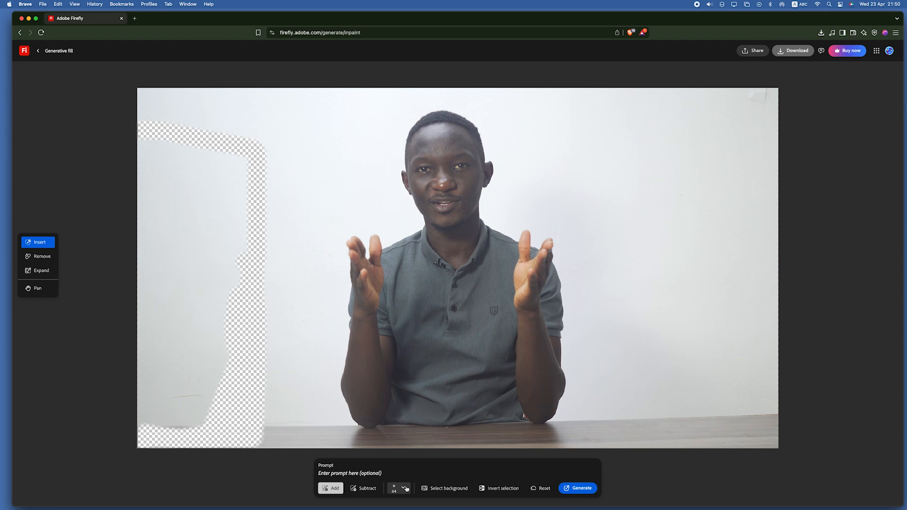
left_click(404, 488)
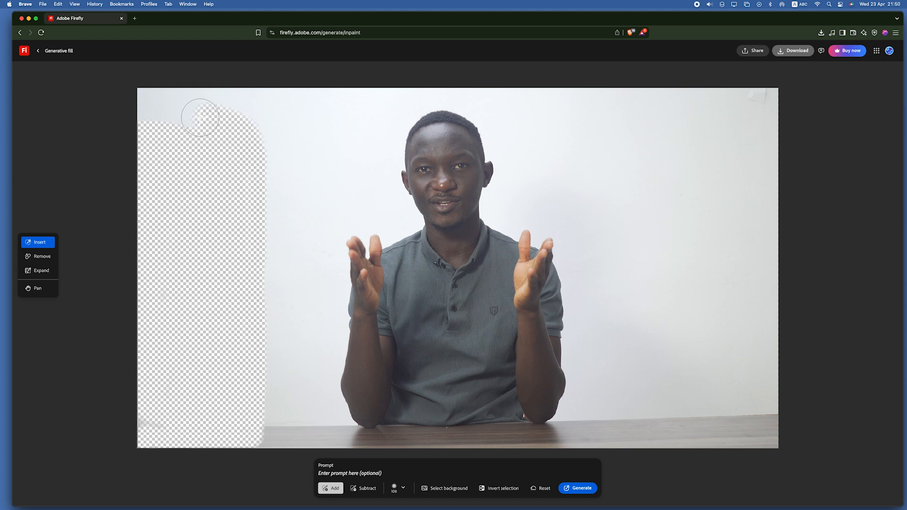
mouse_move(112, 215)
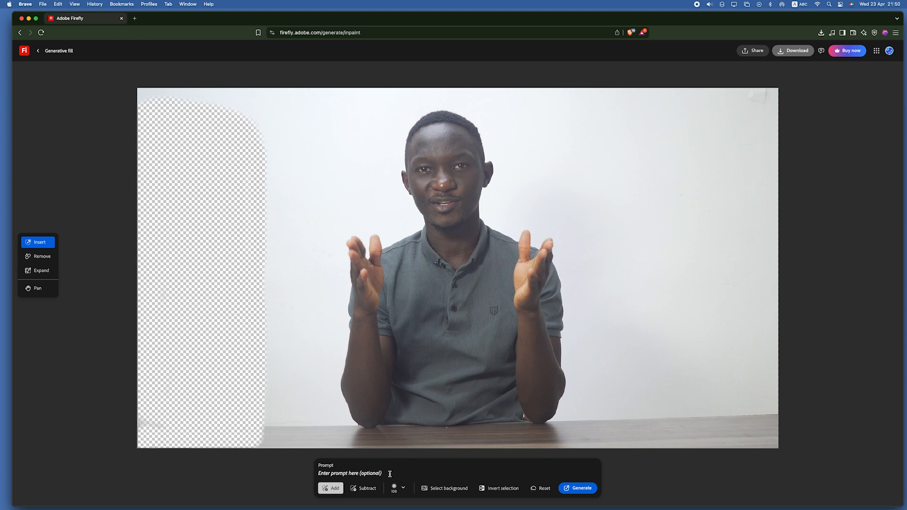
Generate an 'indoor plant' in the brushed area and preview the first variations.
type("indoor")
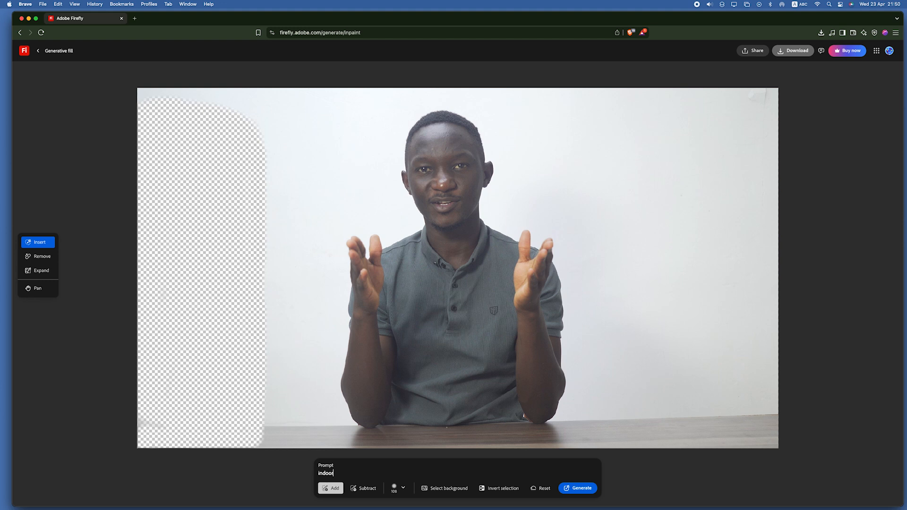
type("plan")
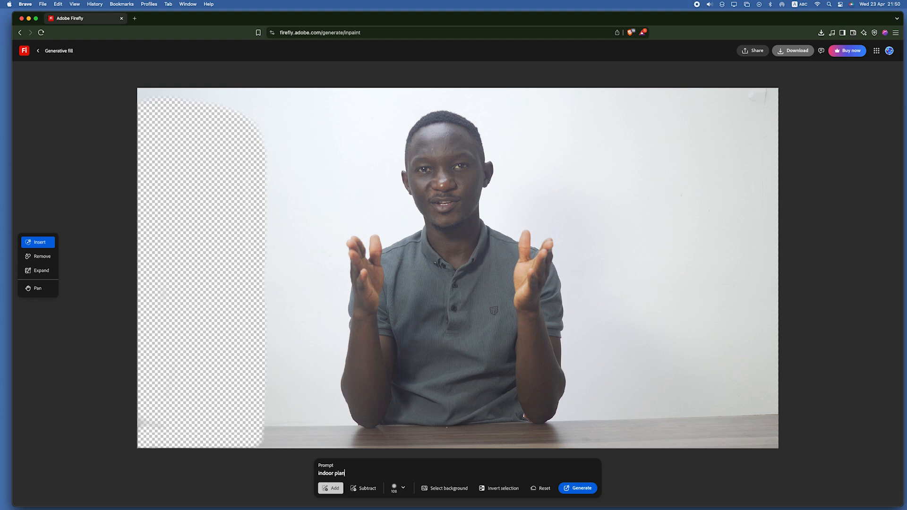
left_click(582, 488)
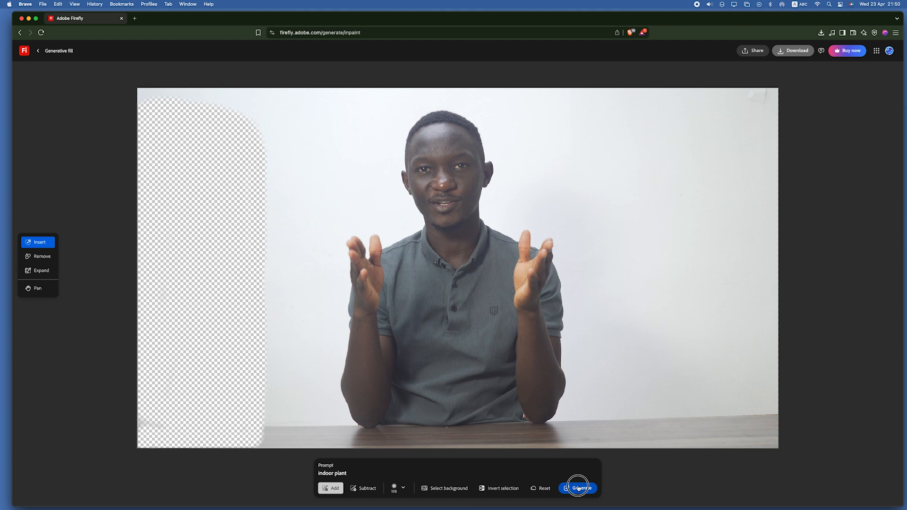
left_click(580, 488)
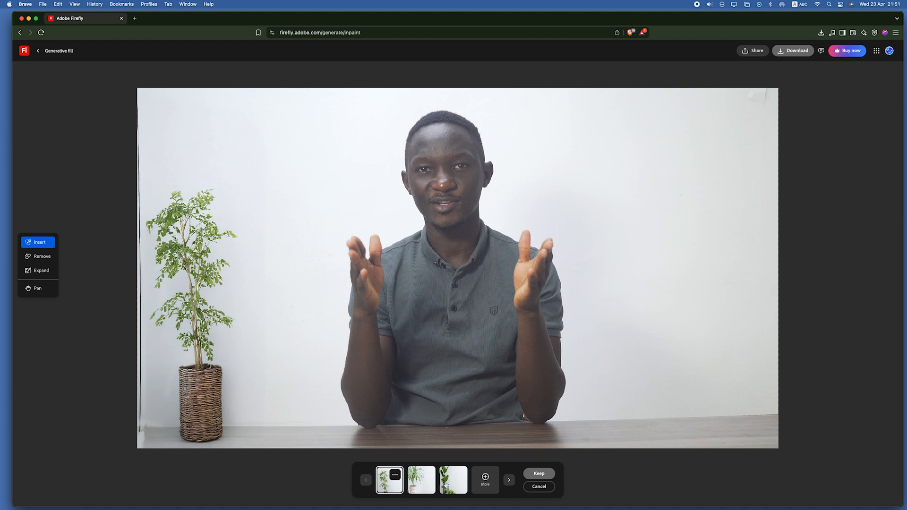
left_click(453, 481)
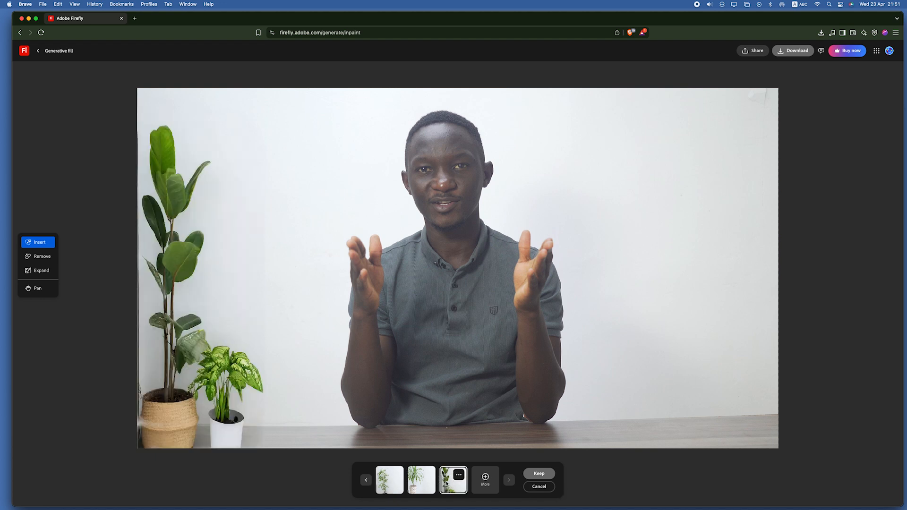
left_click(422, 480)
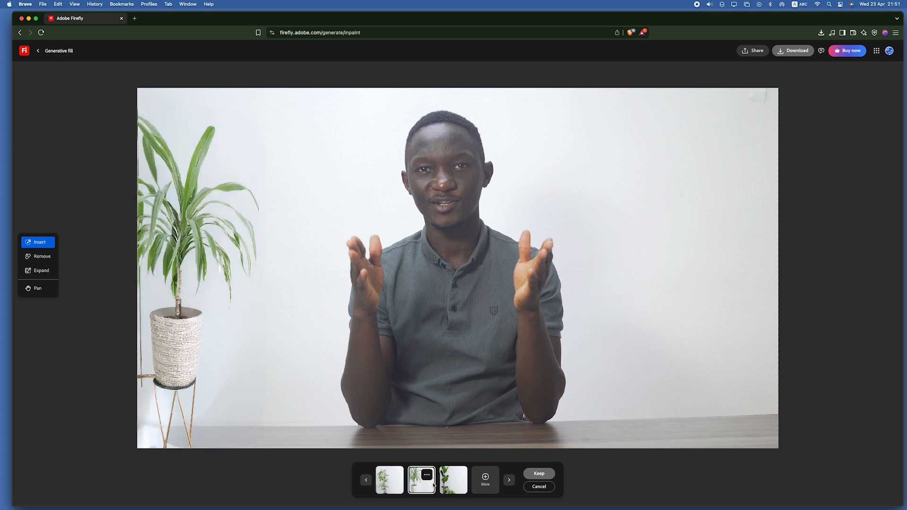
left_click(453, 480)
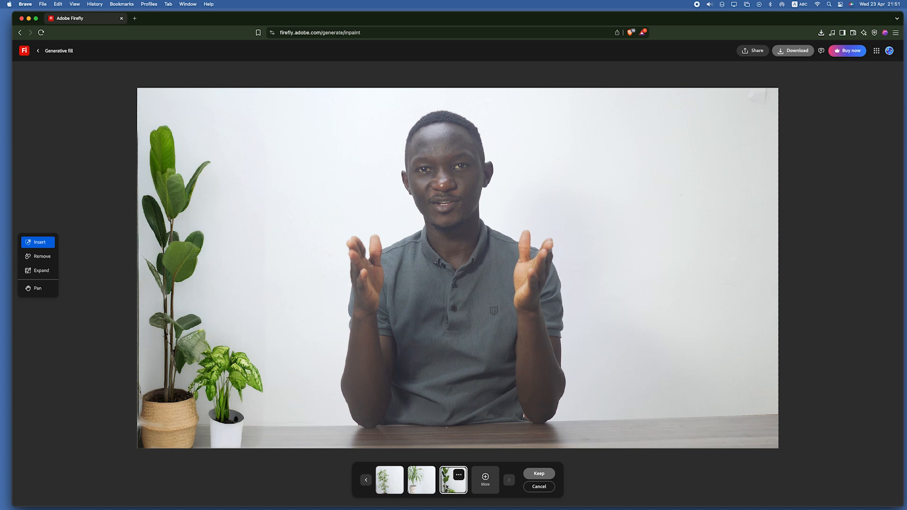
mouse_move(485, 479)
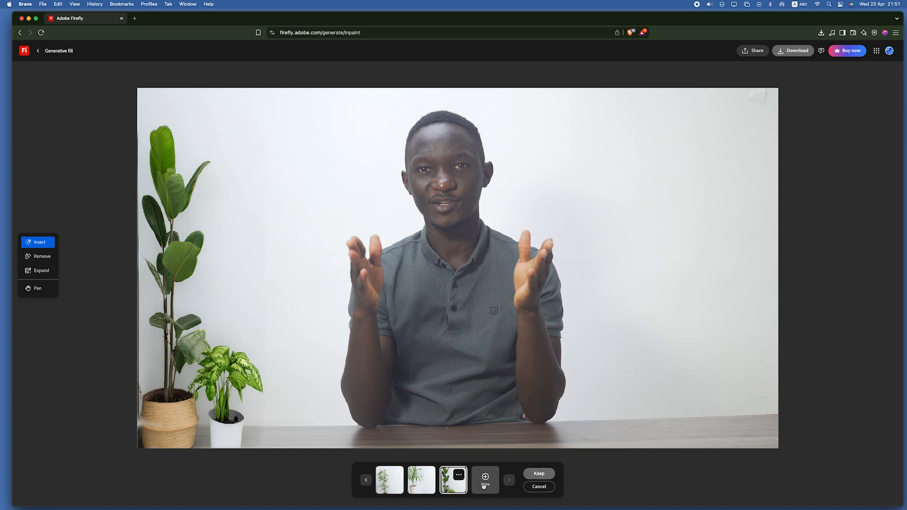
Generate more plant variations and settle on the palm in a wicker basket.
left_click(485, 480)
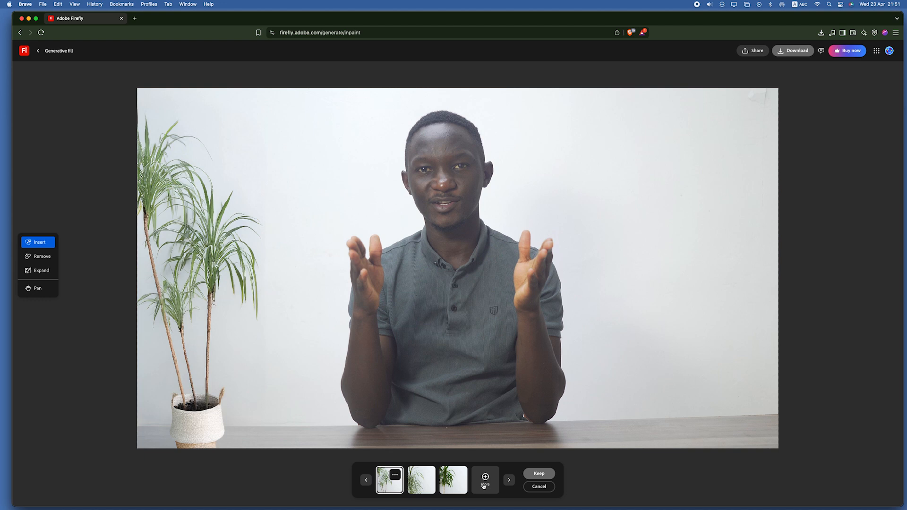
left_click(422, 480)
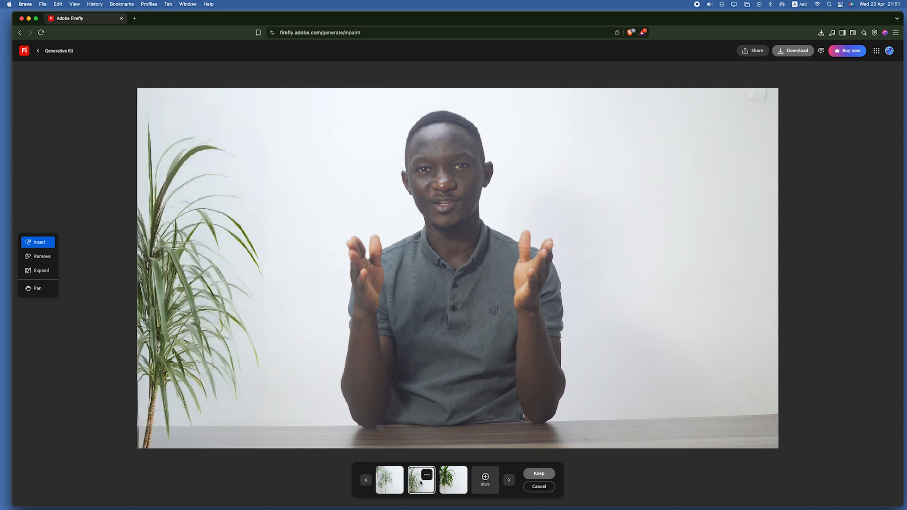
left_click(454, 480)
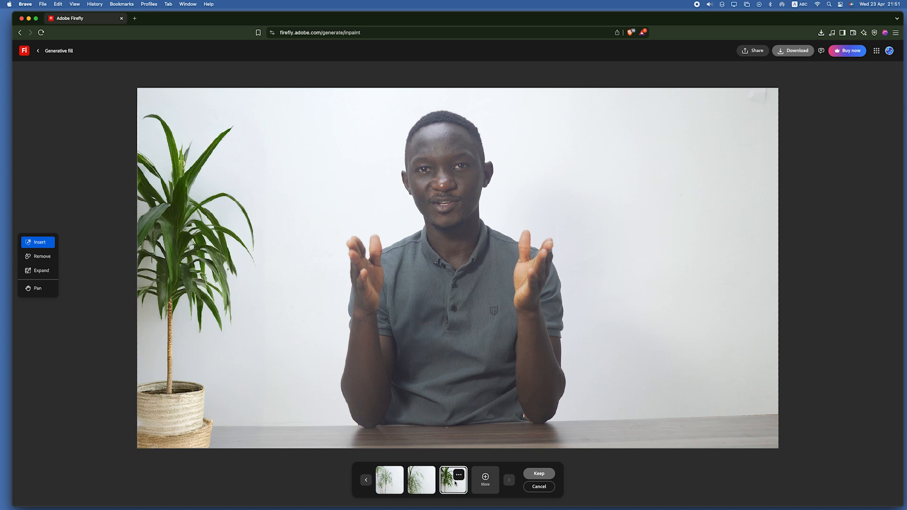
mouse_move(261, 376)
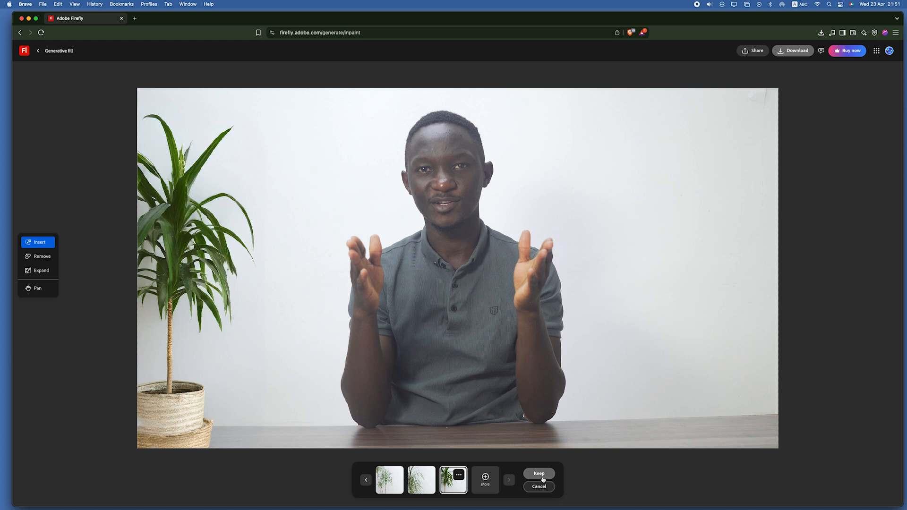
Keep the plant, then keep the framed art print with the white bookshelf variation.
left_click(538, 473)
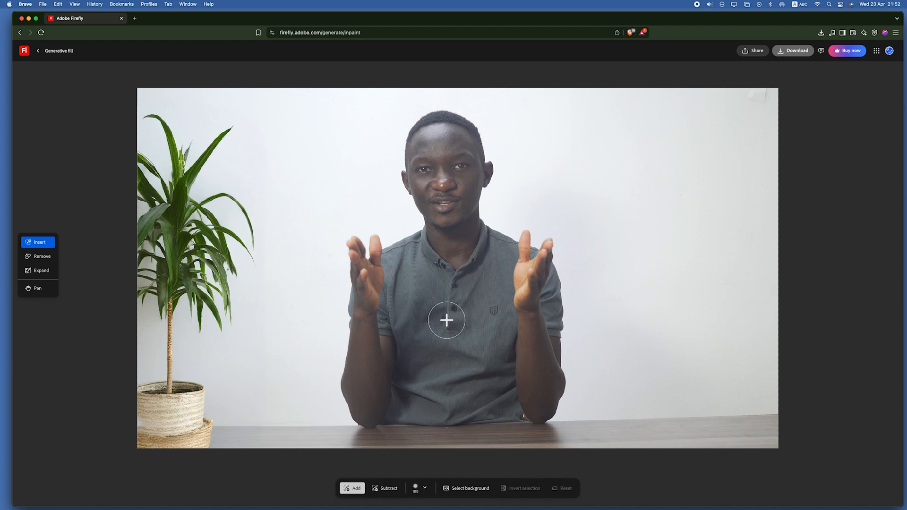
mouse_move(681, 229)
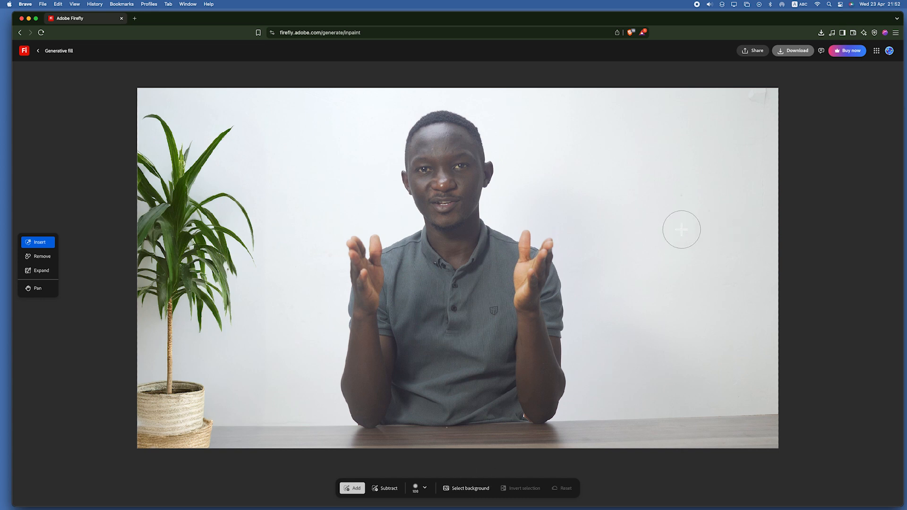
mouse_move(664, 114)
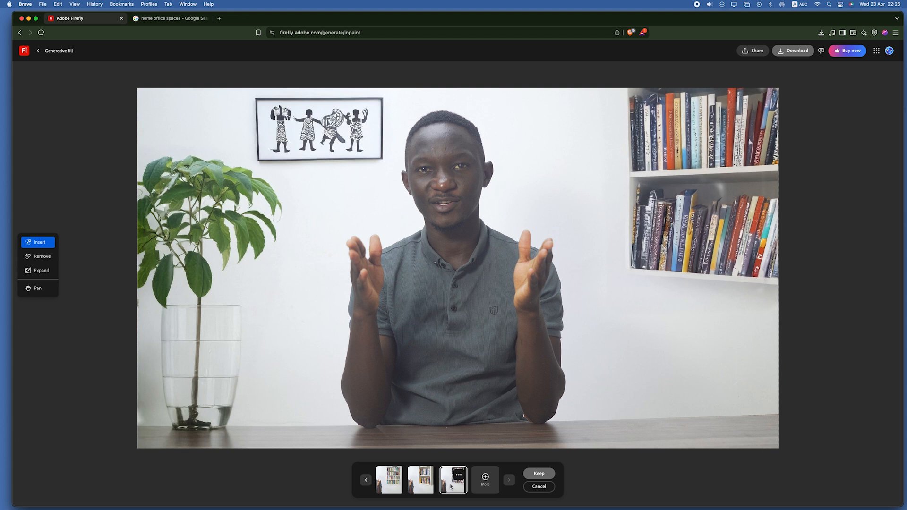
left_click(485, 479)
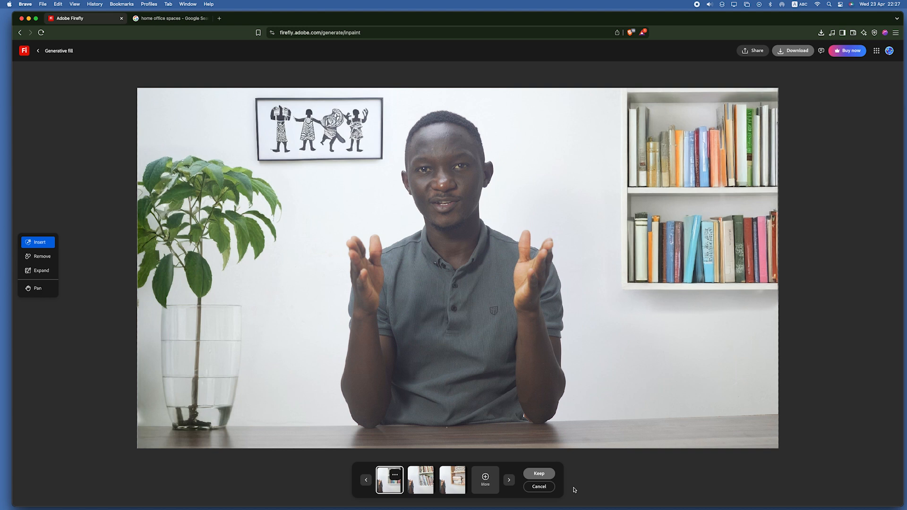
left_click(538, 487)
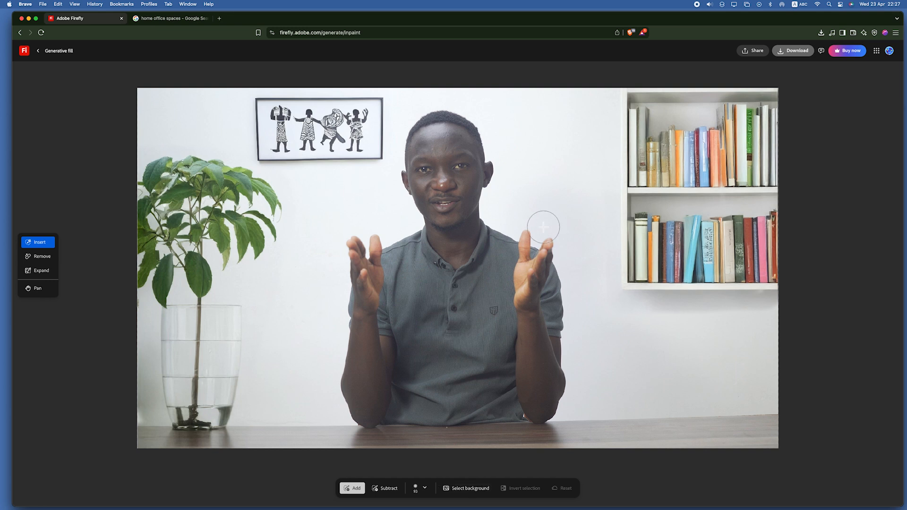
mouse_move(684, 331)
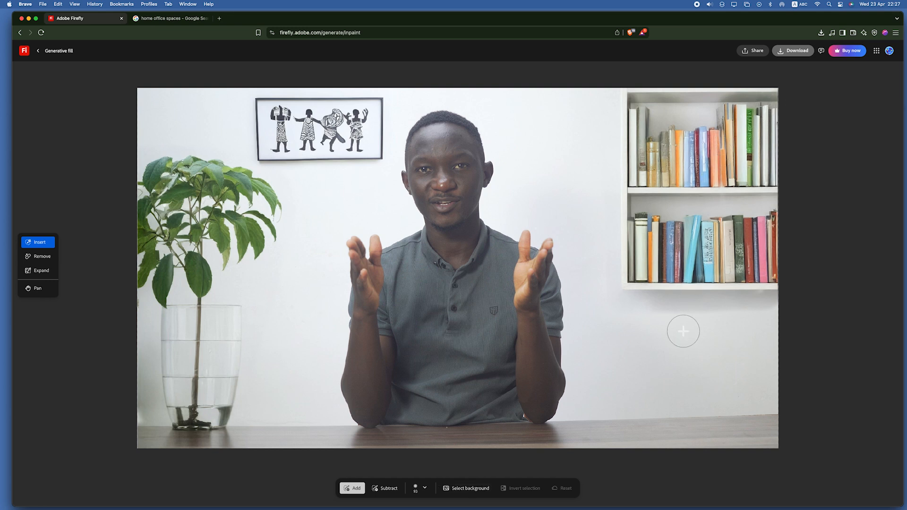
Download the finished Firefly image as a PNG into the Downloads folder.
left_click(386, 488)
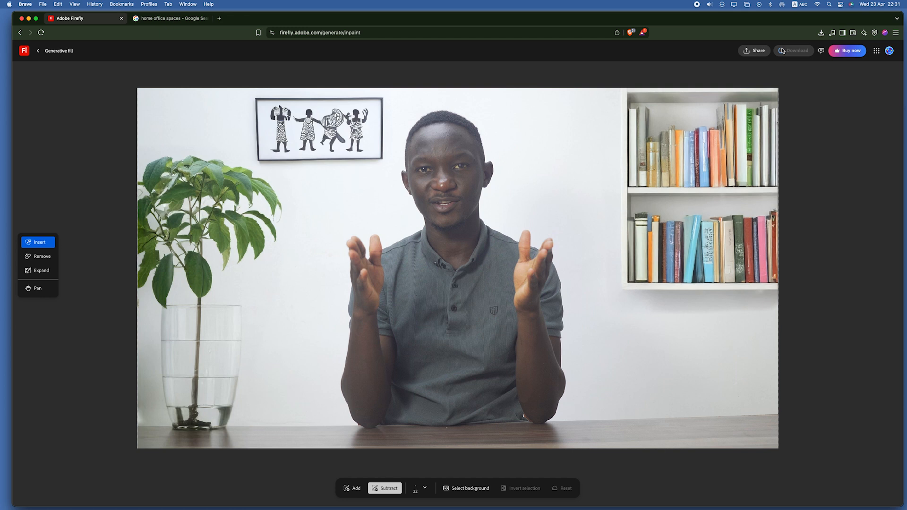
mouse_move(780, 63)
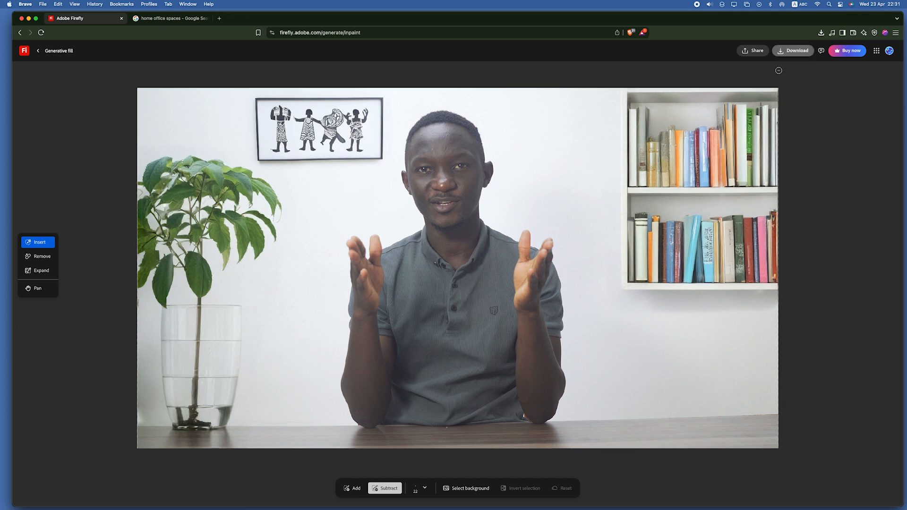
left_click(793, 50)
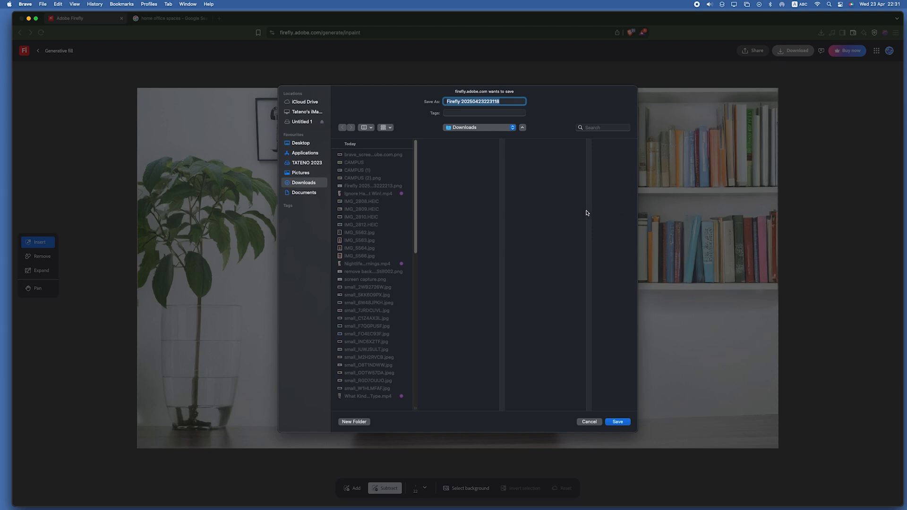
left_click(617, 421)
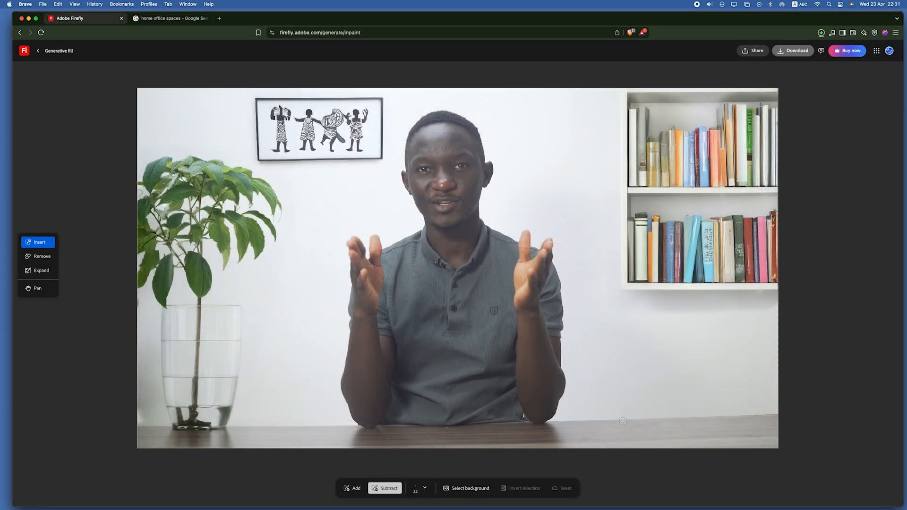
left_click(822, 32)
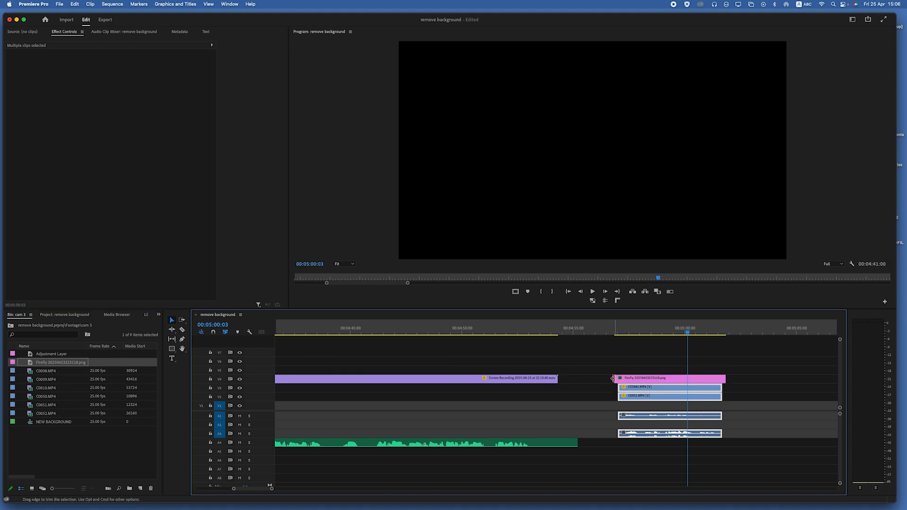
Park the playhead over the Firefly PNG stacked on V4 above the speaker clips.
left_click(668, 328)
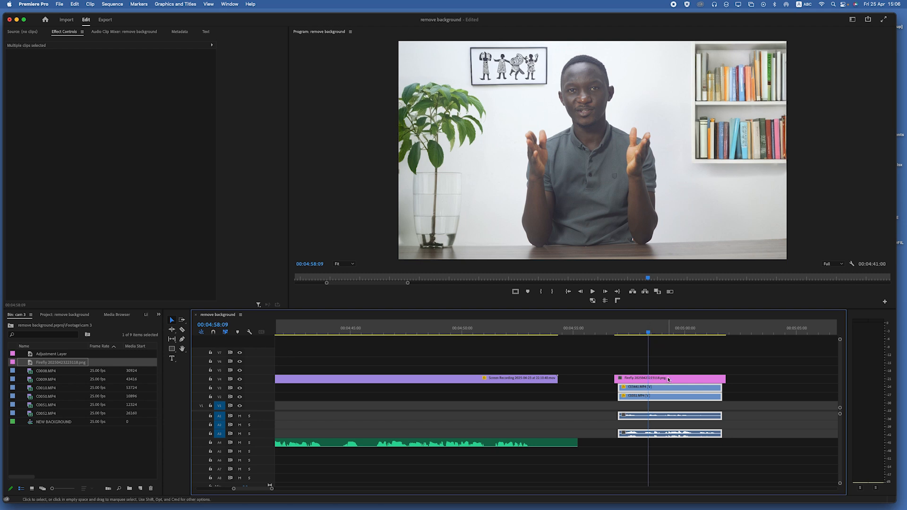
Add a freeform pen mask under Opacity on the selected Firefly image clip.
left_click(669, 378)
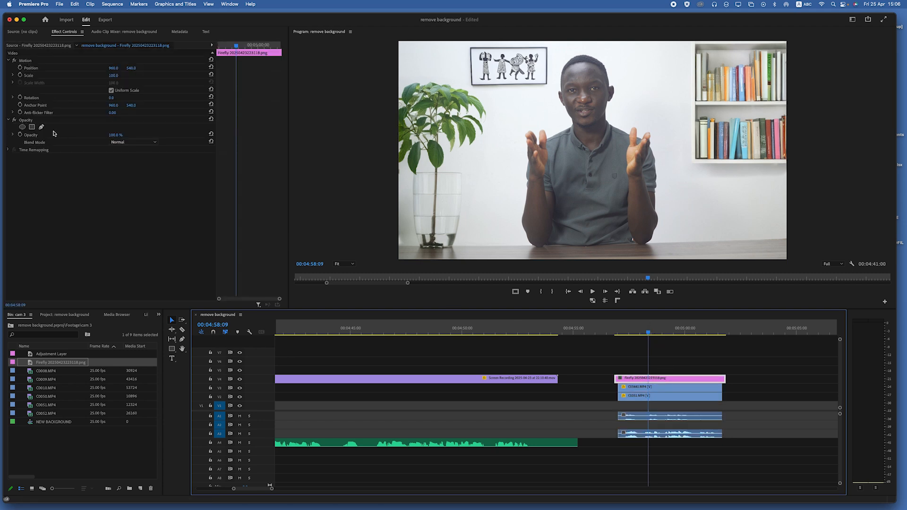
left_click(23, 126)
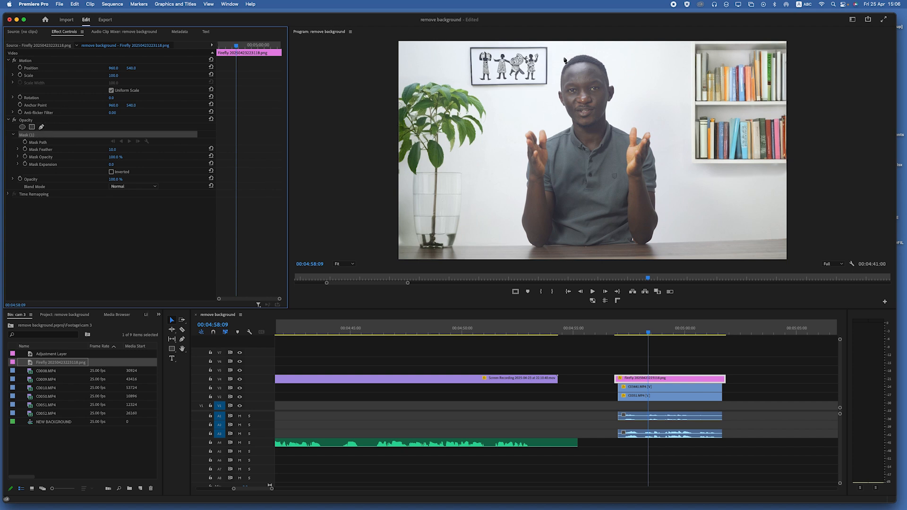
mouse_move(610, 51)
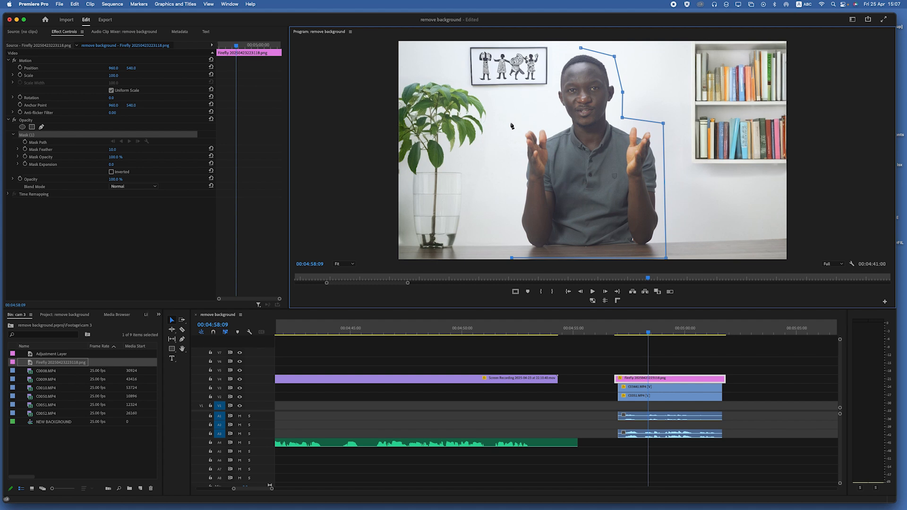
mouse_move(506, 126)
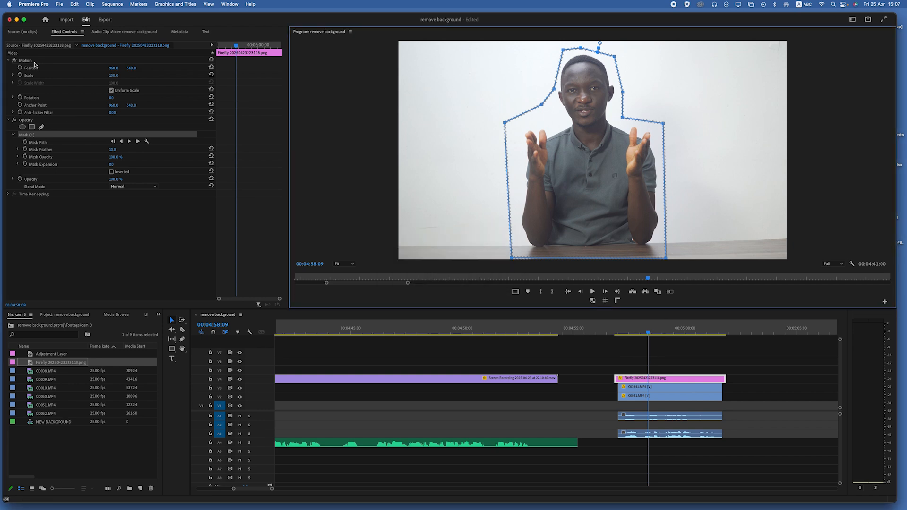
Tick Inverted on Mask (1) and play back the speaker inside the Firefly room.
left_click(112, 172)
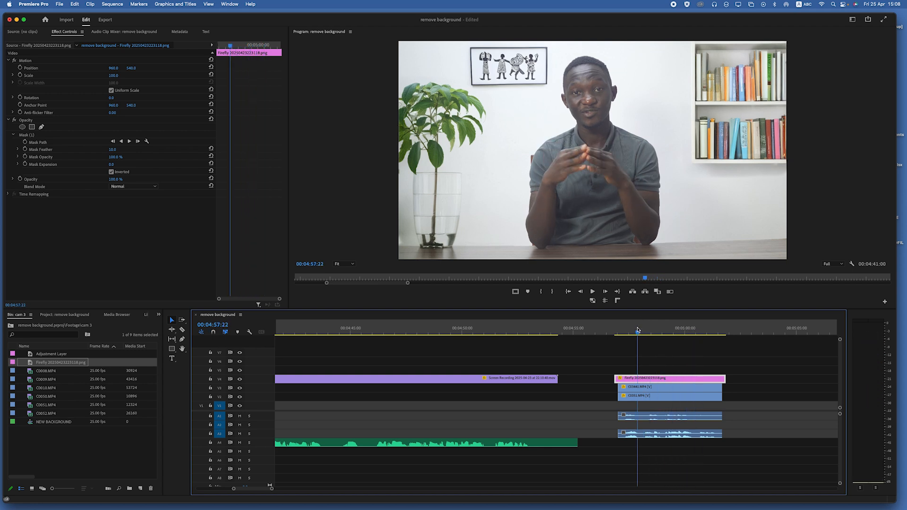
left_click(592, 291)
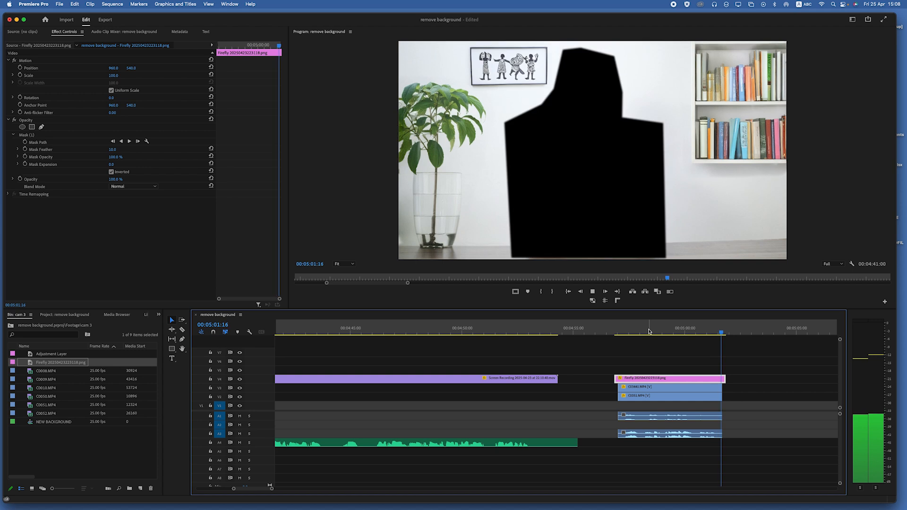
left_click(619, 328)
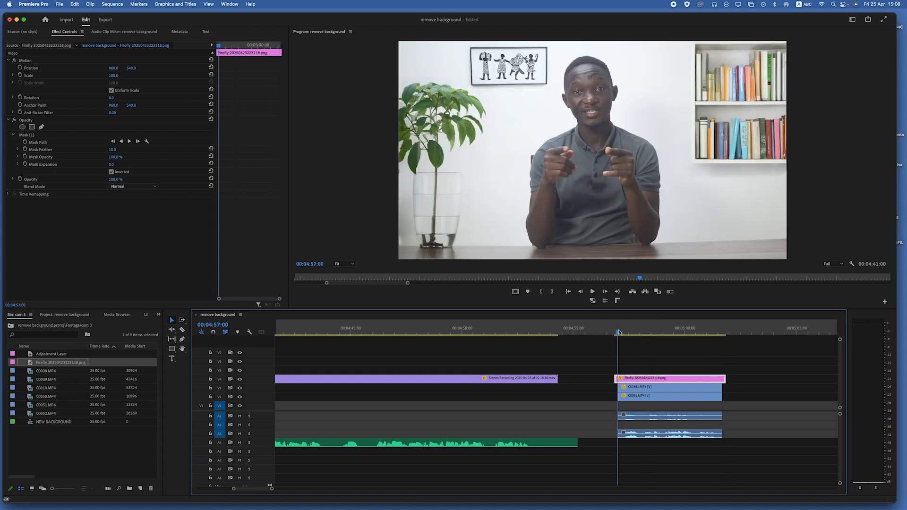